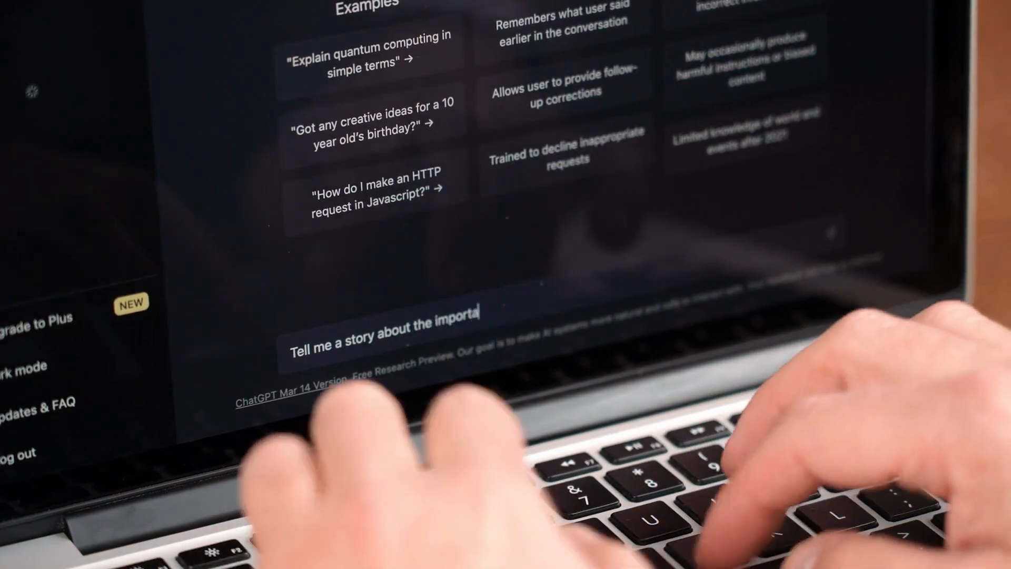
- Enter the prompt 'Tell me a story about the importance of A.I.' in ChatGPT's message box
{"action": "type", "text": "nce of A.I."}
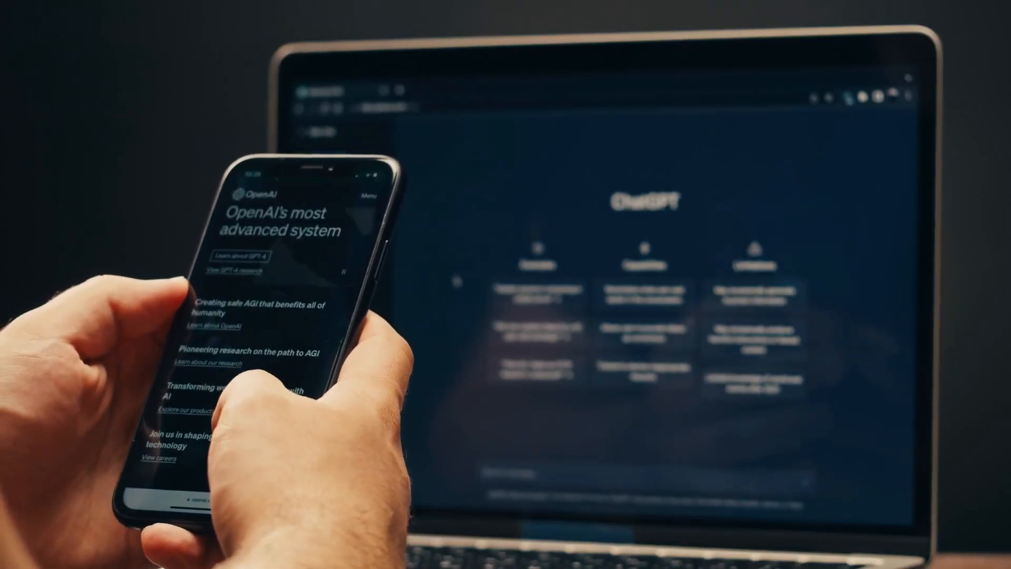
{"action": "scroll", "scroll_direction": "down", "scroll_amount": 3}
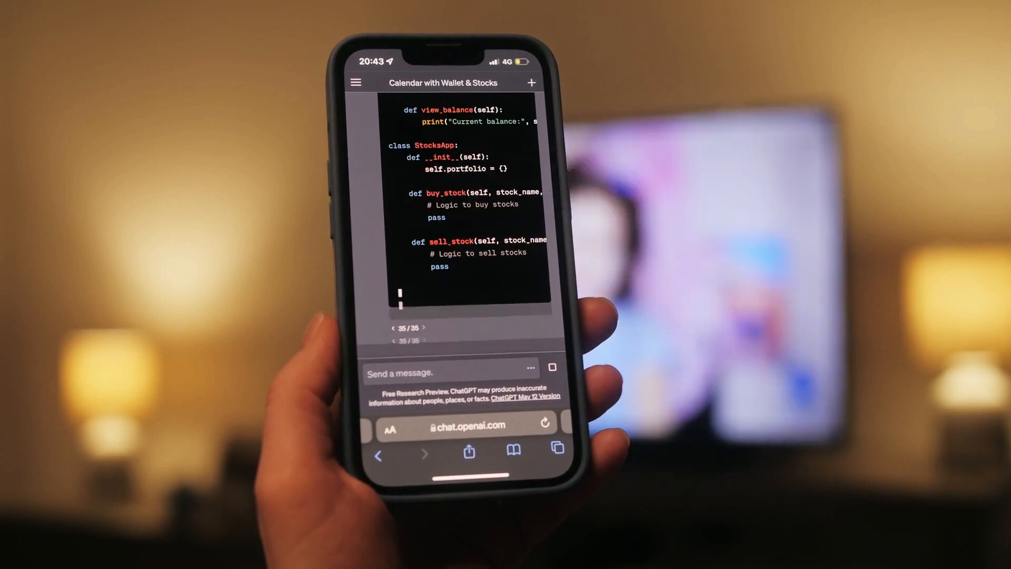
{"action": "scroll", "scroll_direction": "down", "scroll_amount": 3}
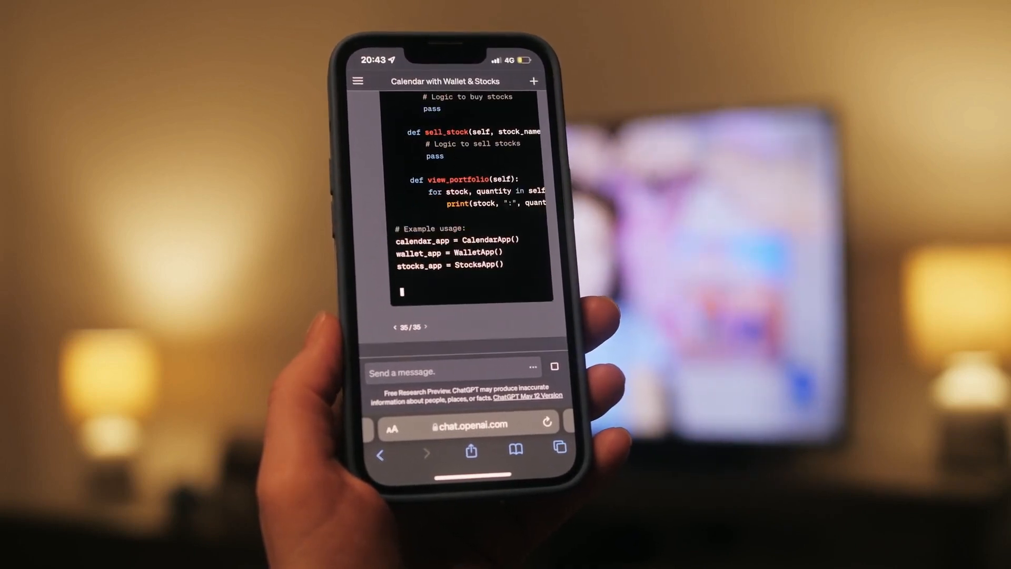
{"action": "scroll", "scroll_direction": "down", "scroll_amount": 3}
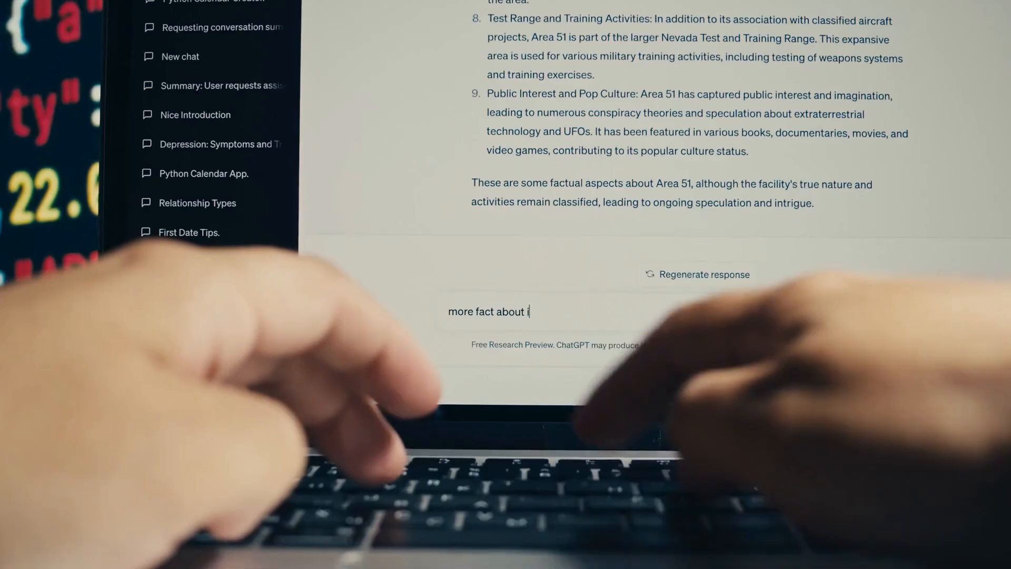
- Submit the follow-up prompt asking for more facts about Area 51
{"action": "key", "text": "enter"}
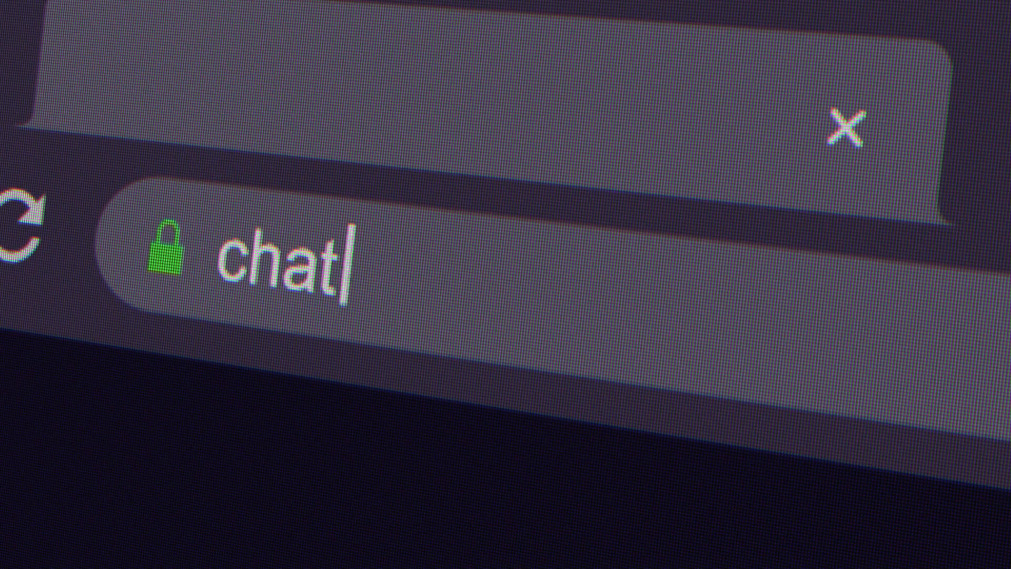
- Enter 'chatgpt' in the browser address bar
{"action": "type", "text": "gpt"}
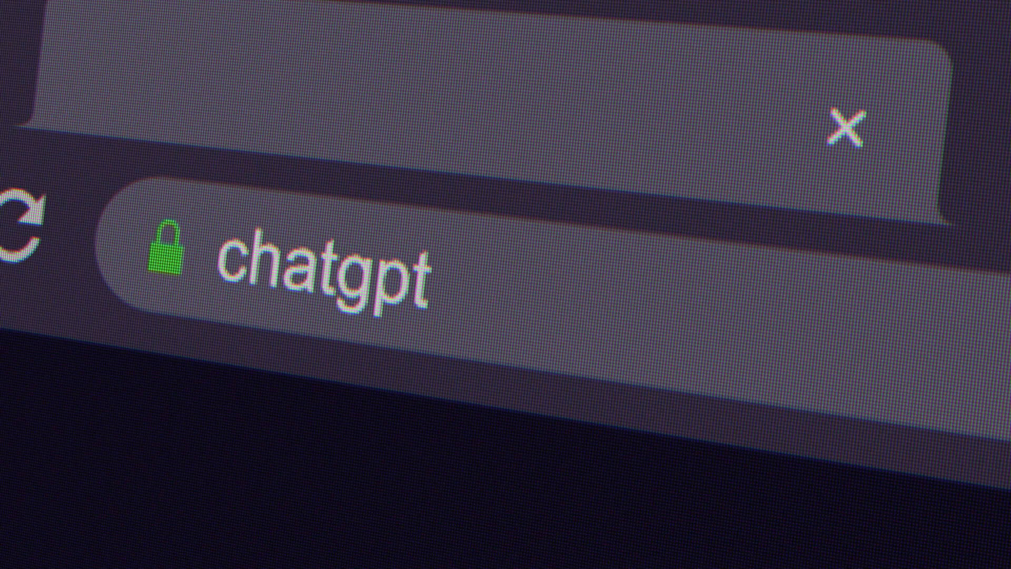